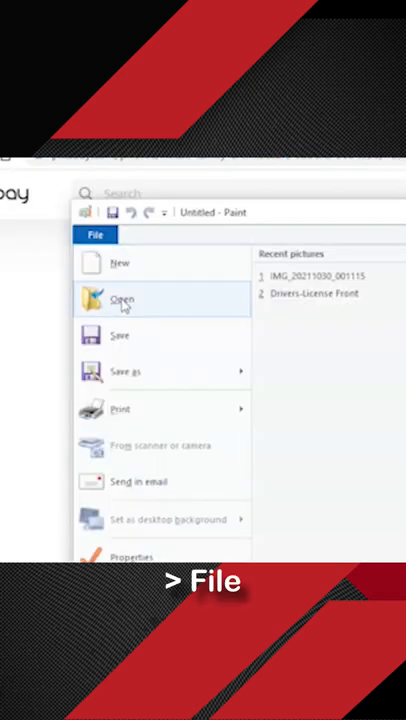
Step: Open the house photo, resize it keeping aspect ratio, save a copy, and open tinypng.com
{"action": "left_click", "coordinate": [121, 300]}
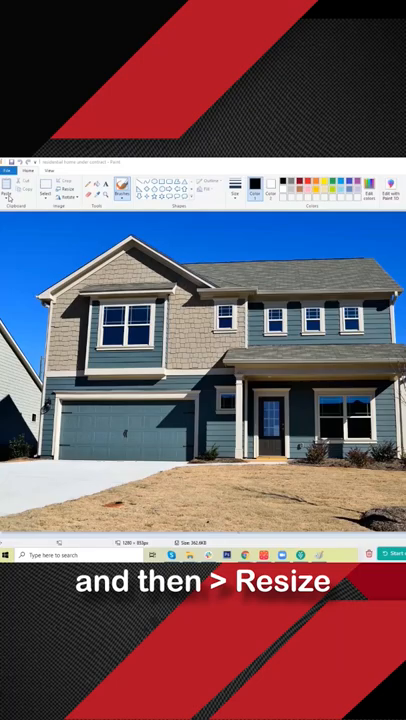
{"action": "left_click", "coordinate": [67, 188]}
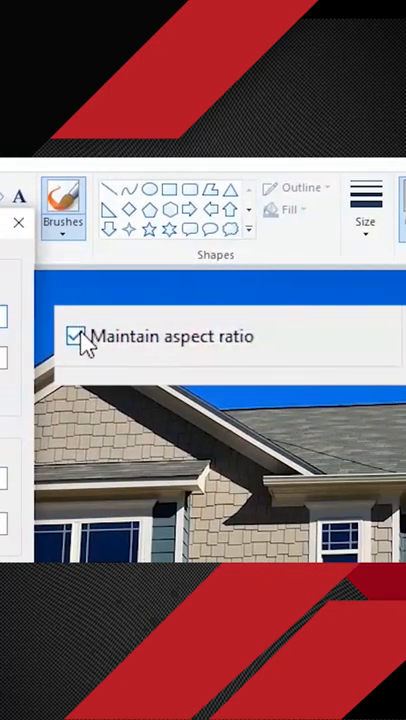
{"action": "left_click", "coordinate": [28, 191]}
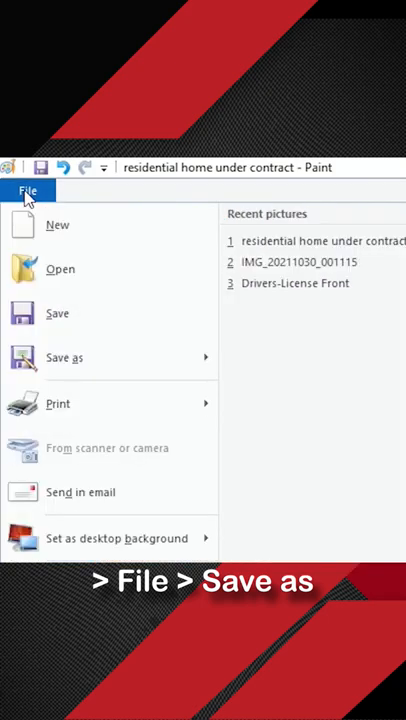
{"action": "left_click", "coordinate": [64, 357]}
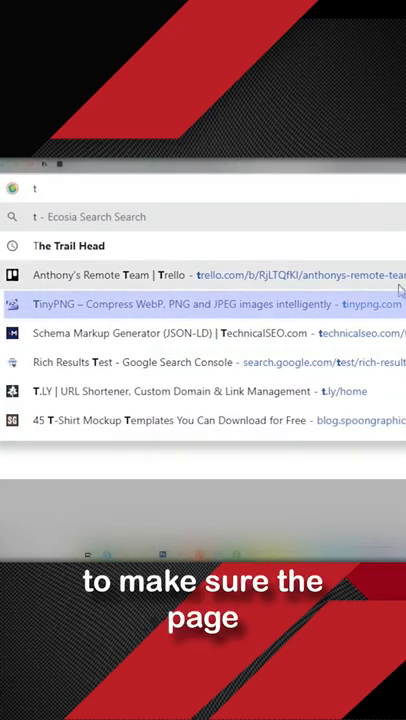
{"action": "left_click", "coordinate": [200, 304]}
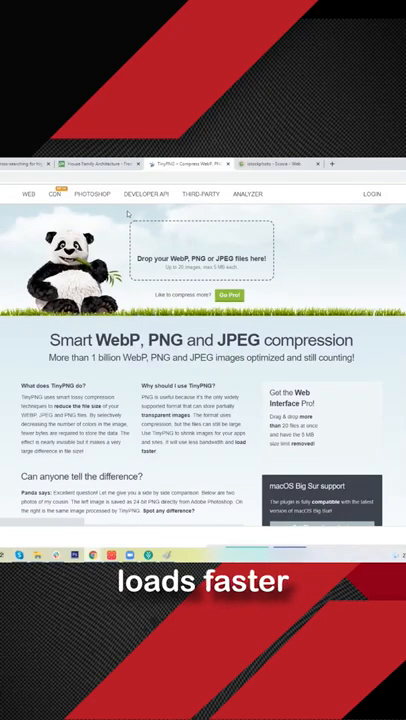